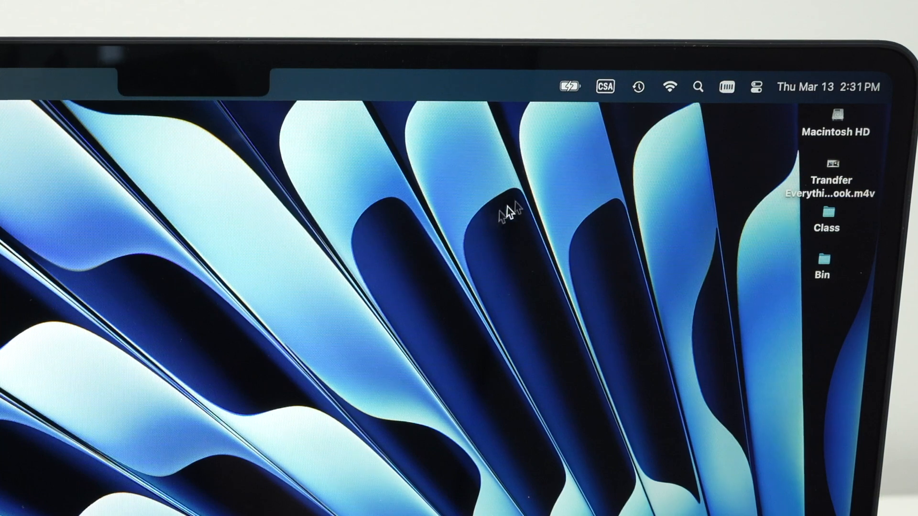
pyautogui.moveTo(670, 100)
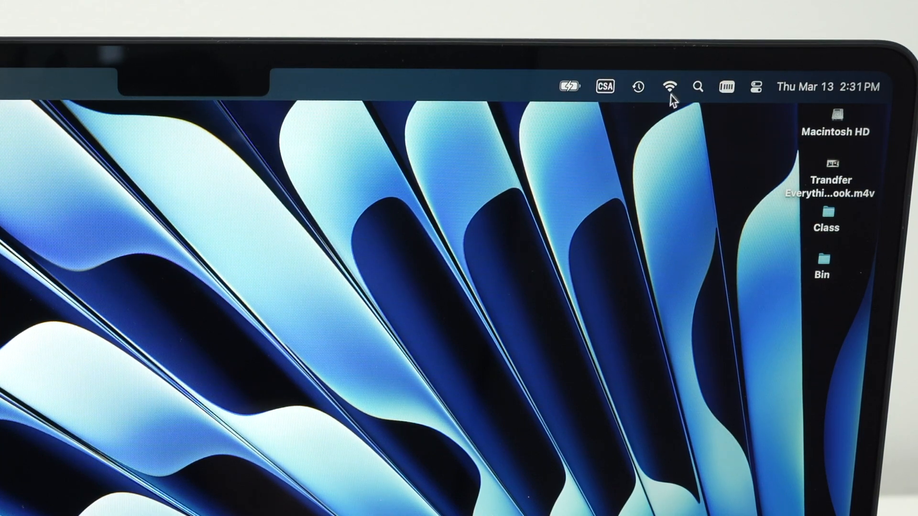
pyautogui.moveTo(669, 89)
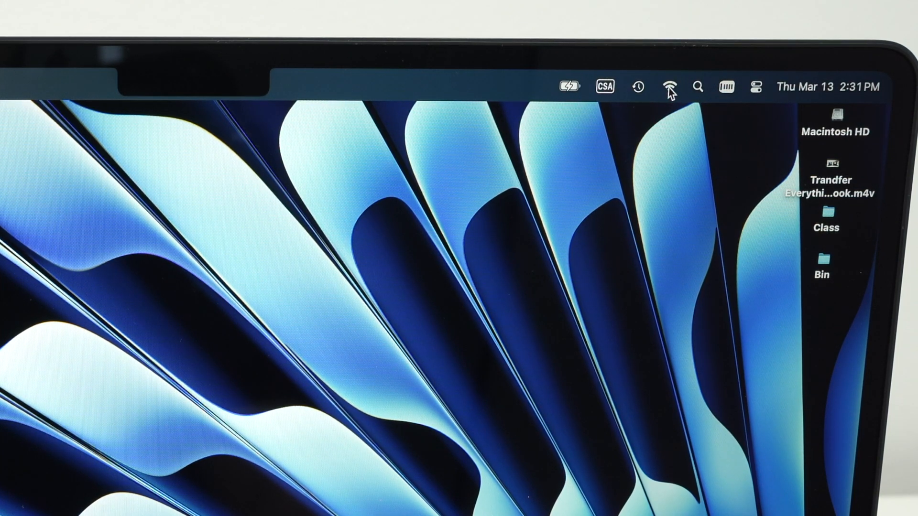
# Show the Wi-Fi network list from the menu bar and expand Other Networks
pyautogui.click(669, 87)
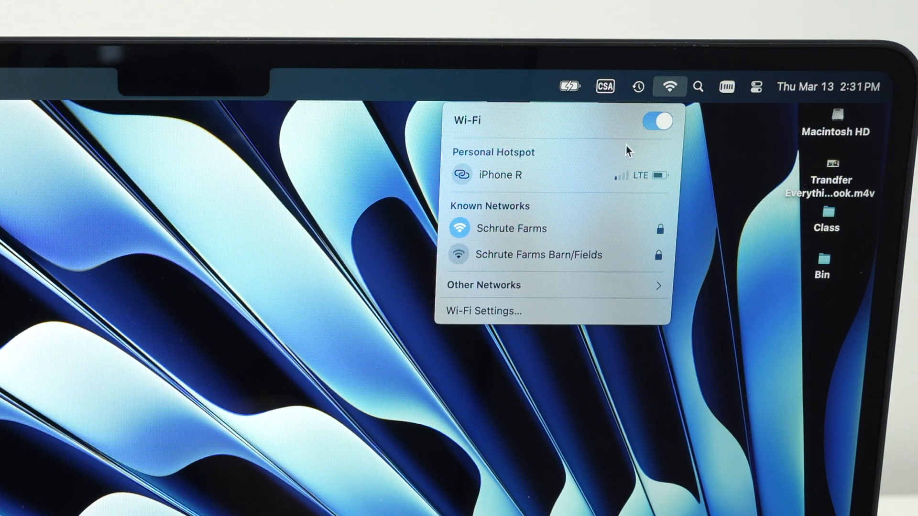
pyautogui.moveTo(546, 228)
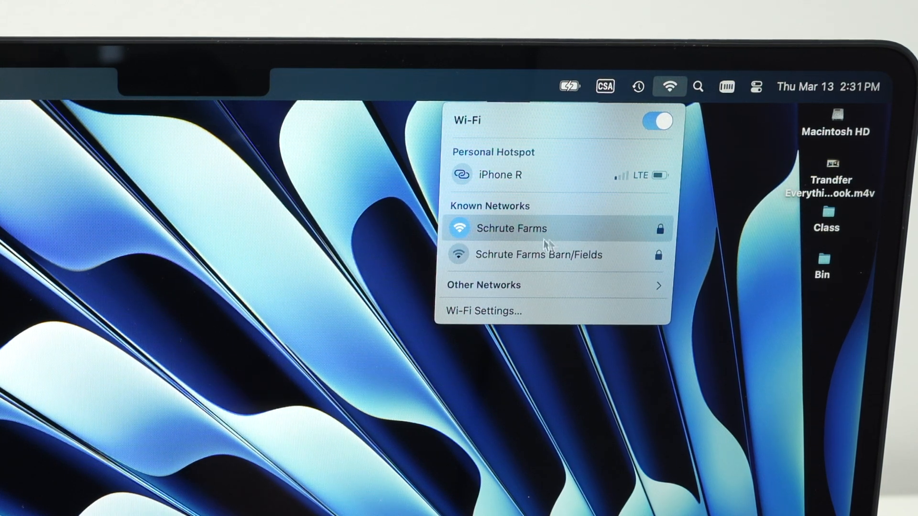
pyautogui.moveTo(538, 254)
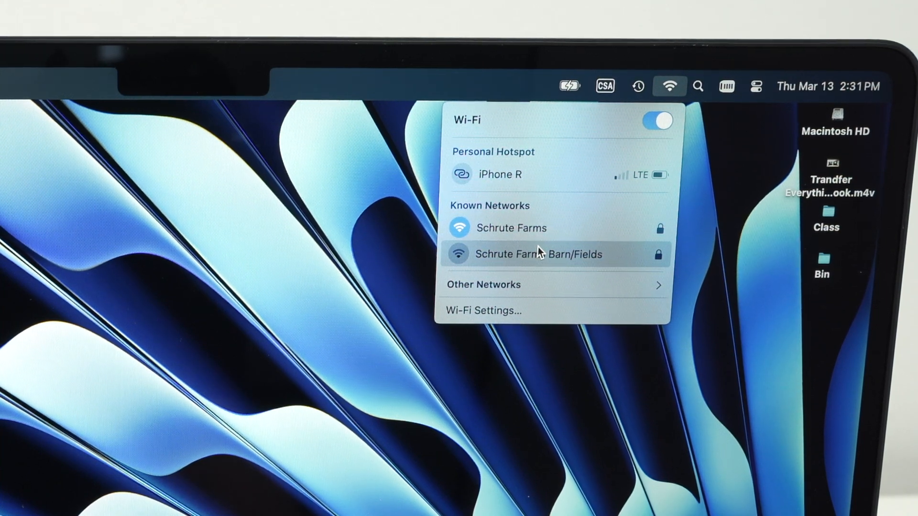
pyautogui.moveTo(483, 293)
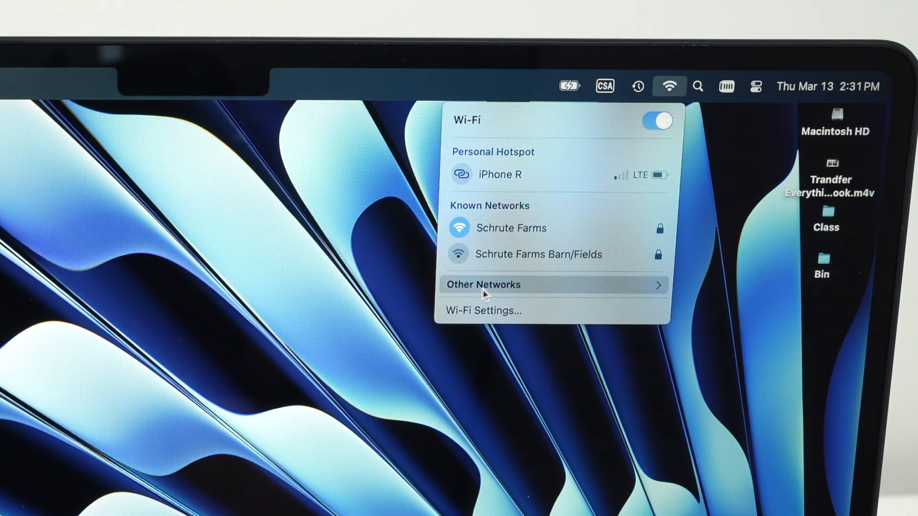
pyautogui.moveTo(522, 292)
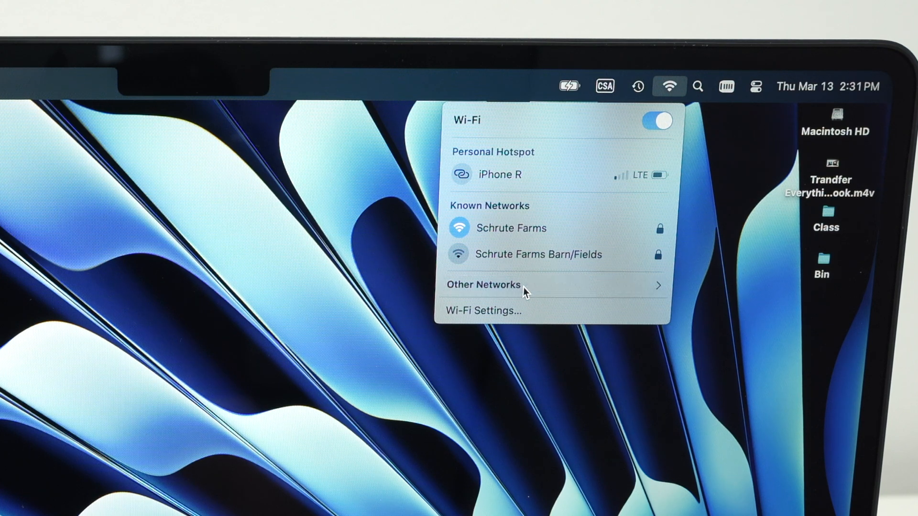
pyautogui.click(482, 285)
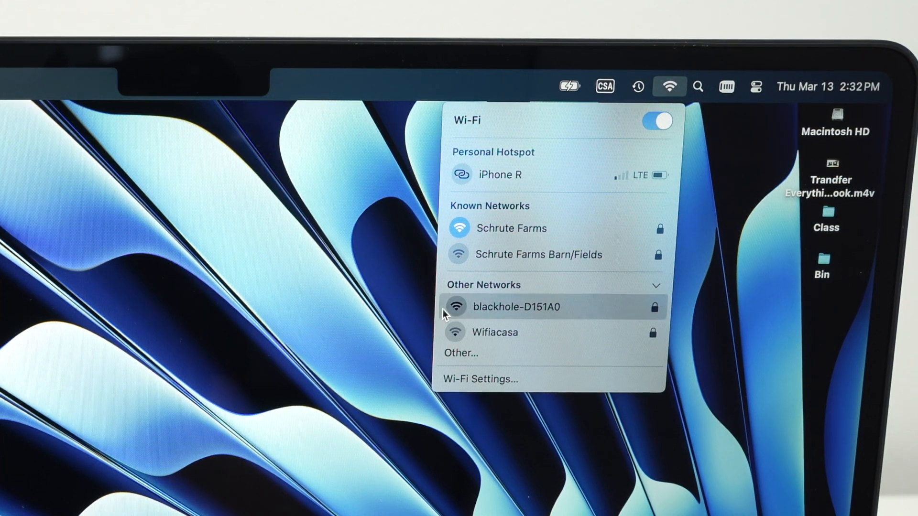
pyautogui.moveTo(544, 254)
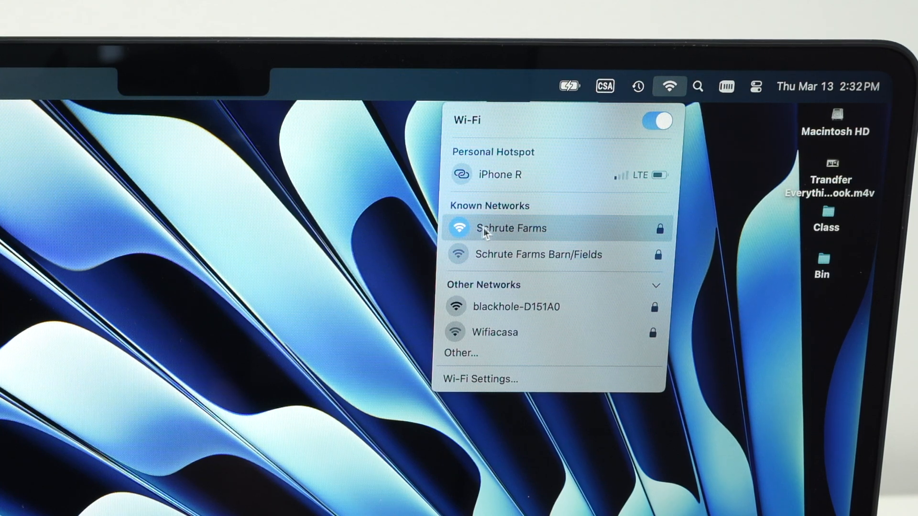
pyautogui.moveTo(465, 235)
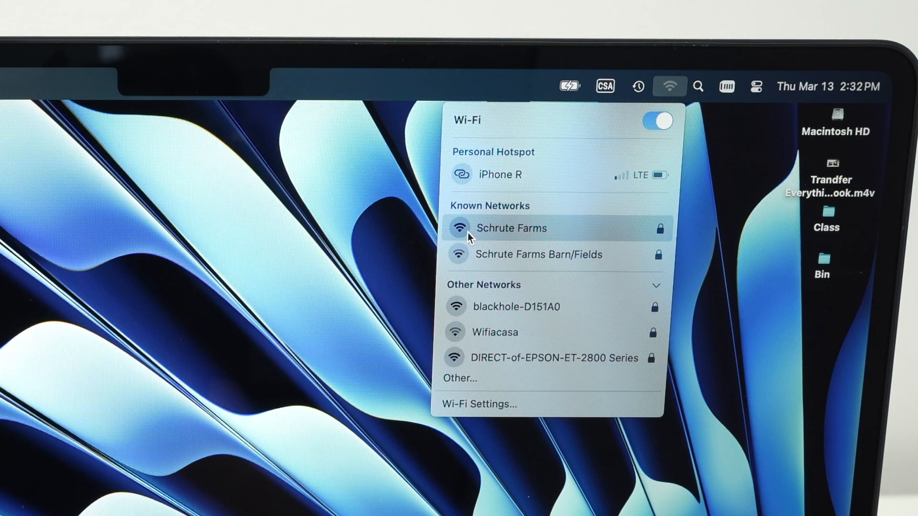
pyautogui.moveTo(597, 230)
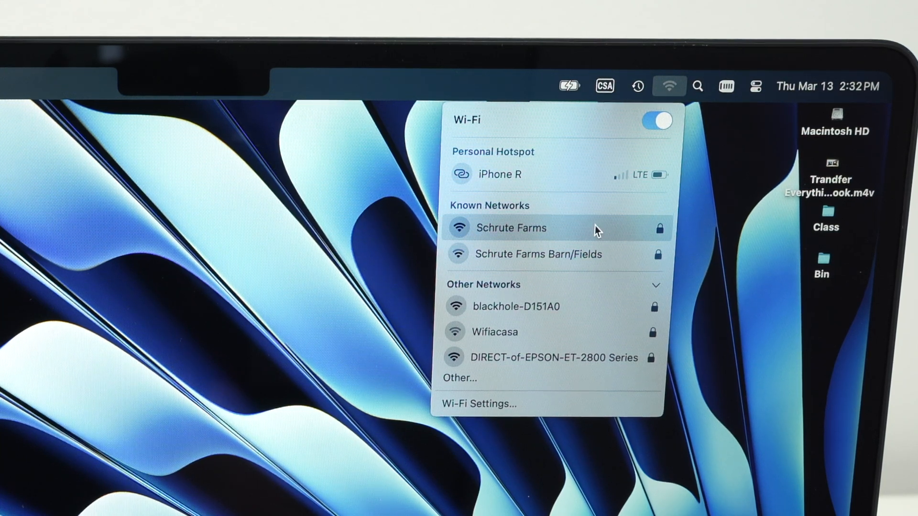